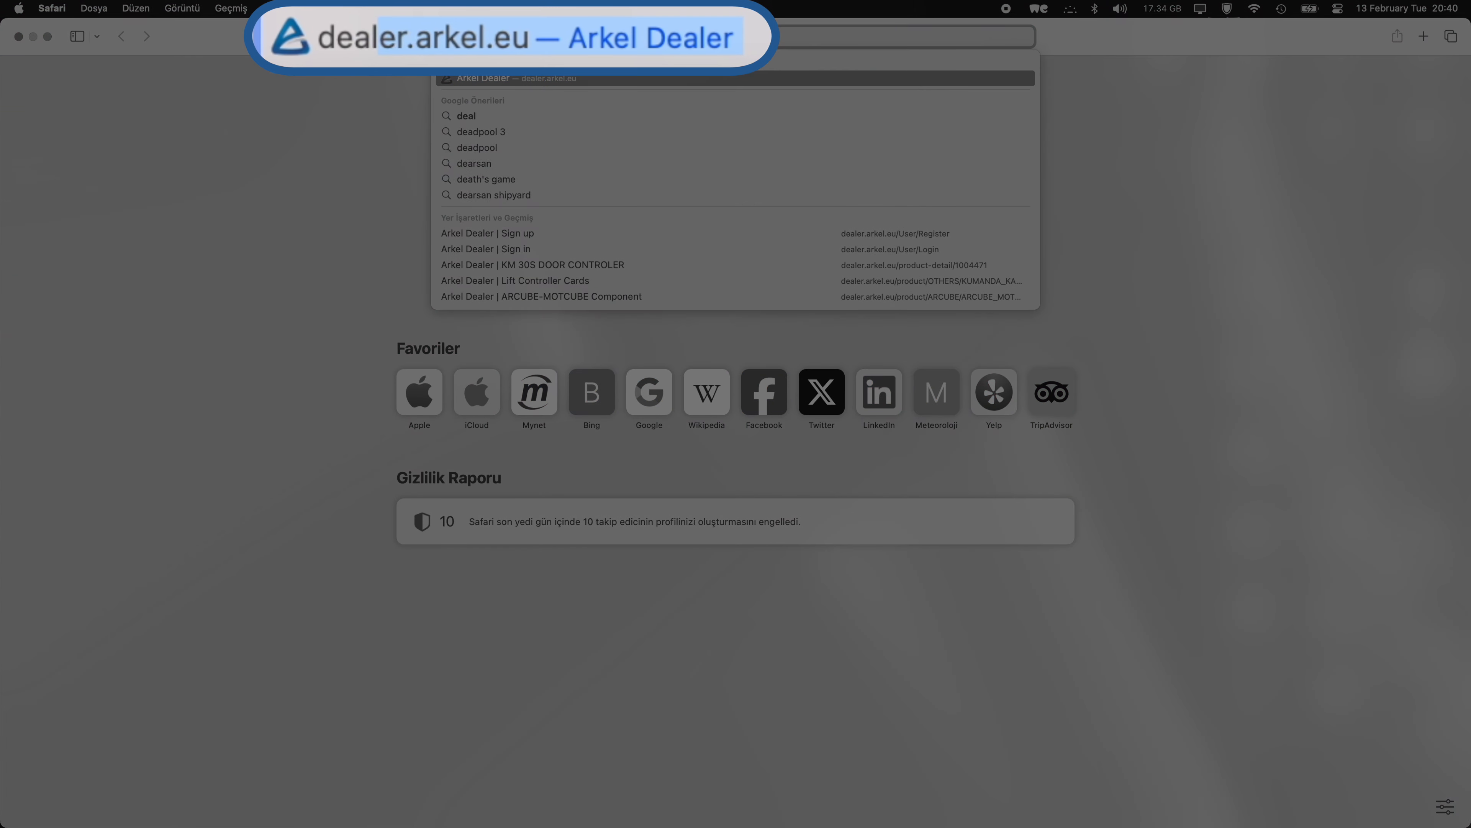
- Navigate Safari to dealer.arkel and land on the Arkel Dealer home page
text(dealer.arkel.eu)
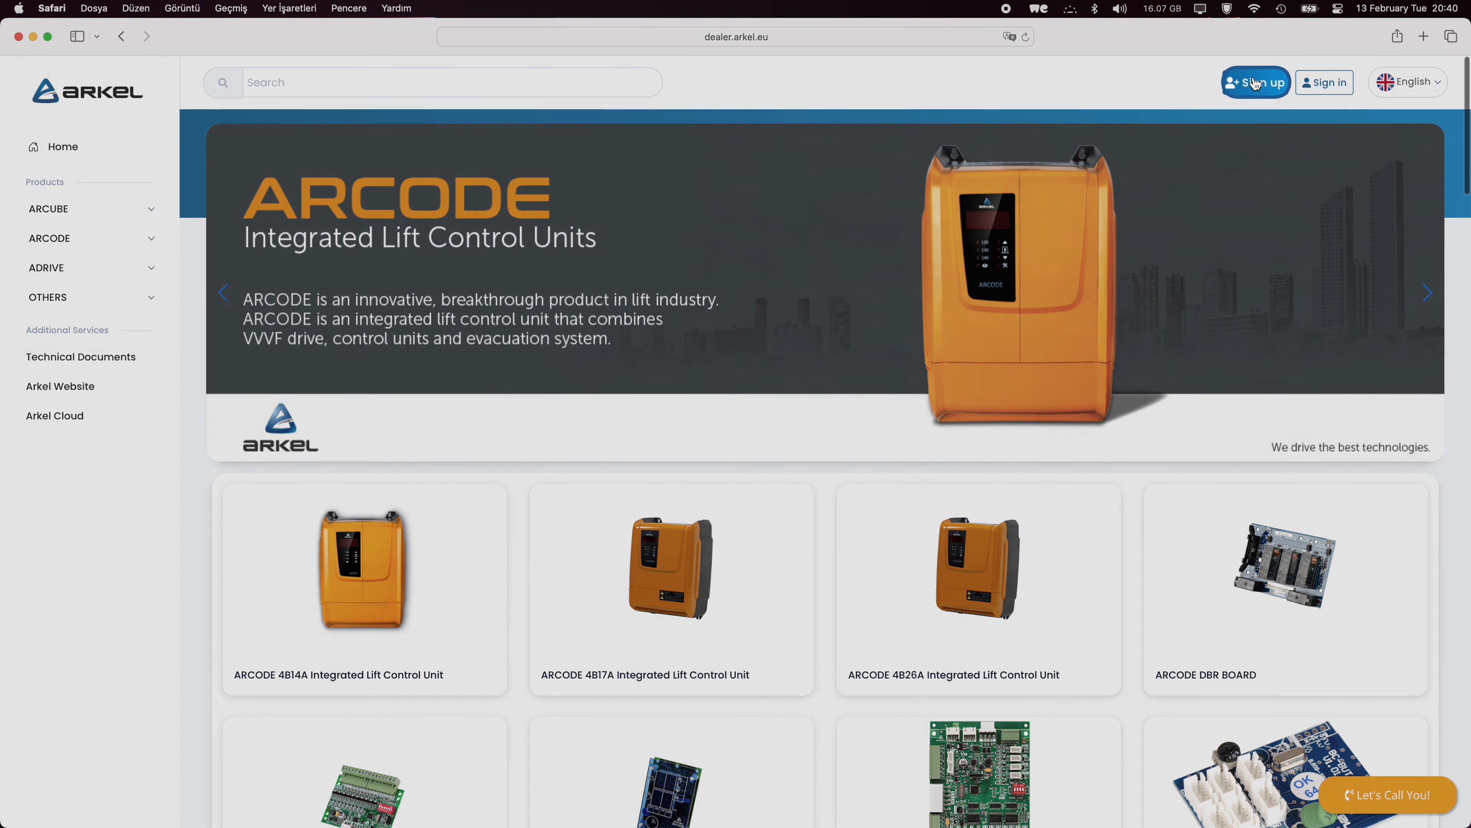
click(1255, 82)
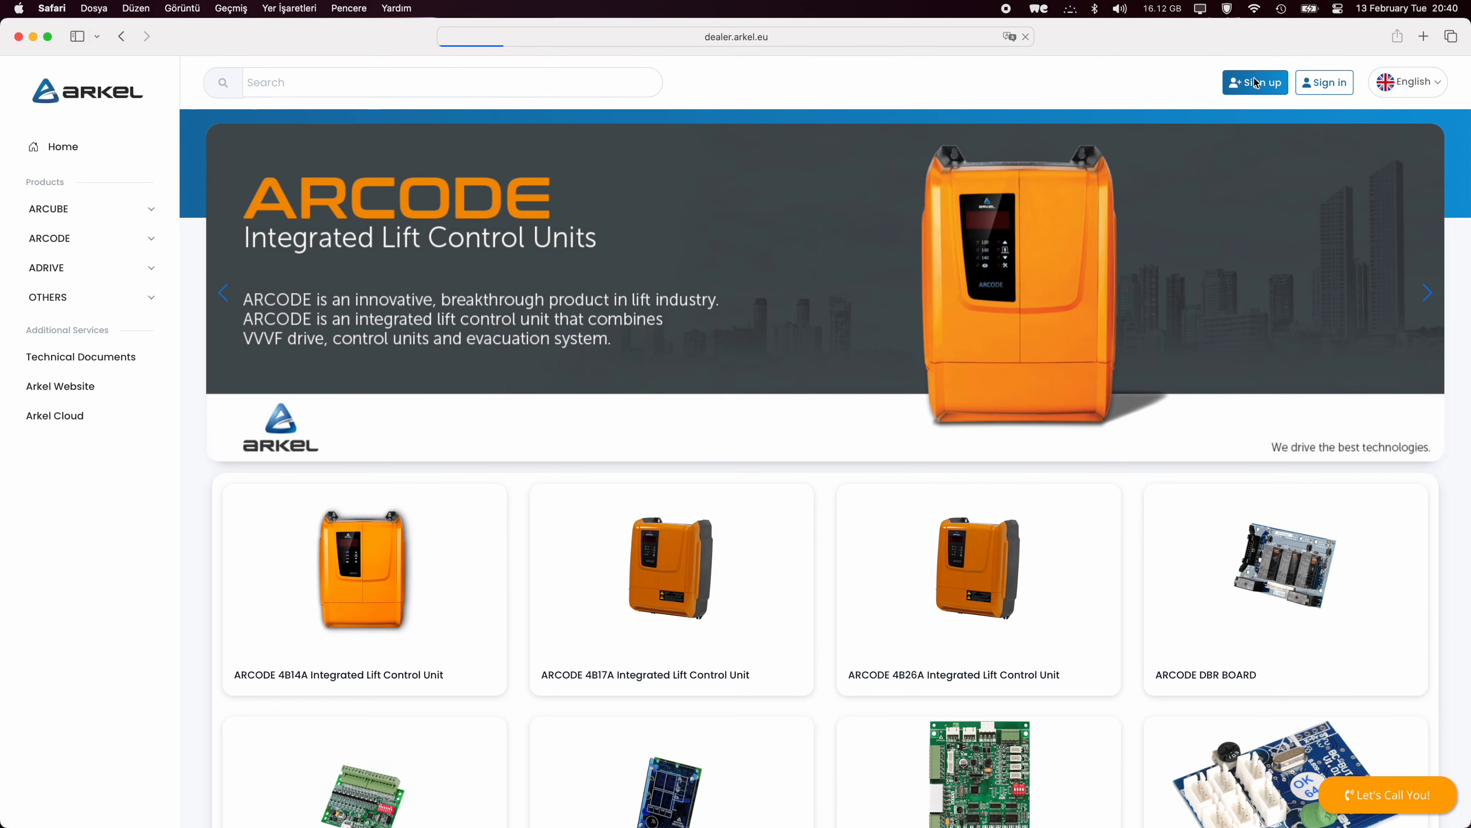
- Fill the sign-up form (including 0216), accept the data protection terms and send the registration
click(1254, 83)
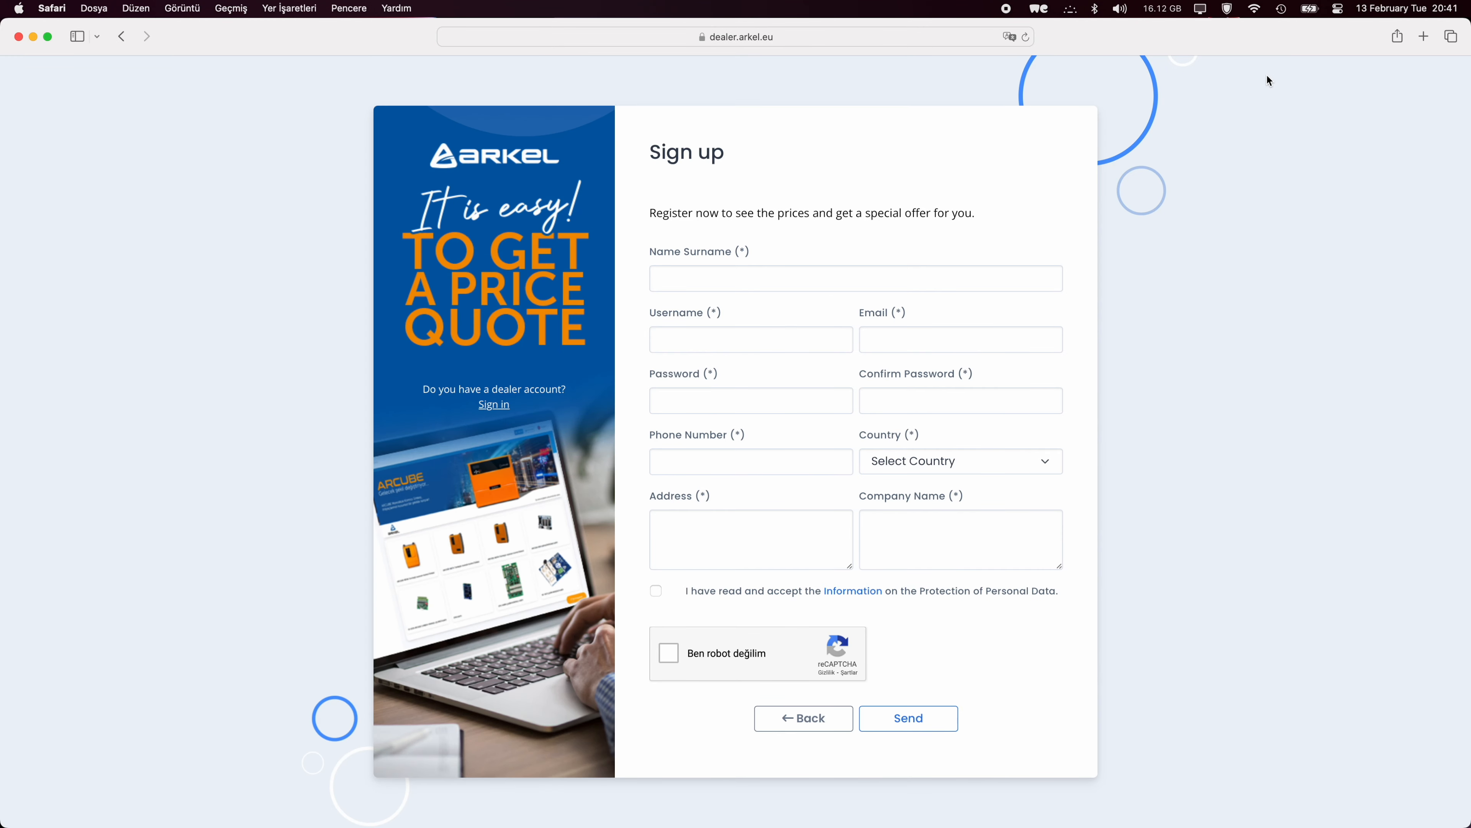
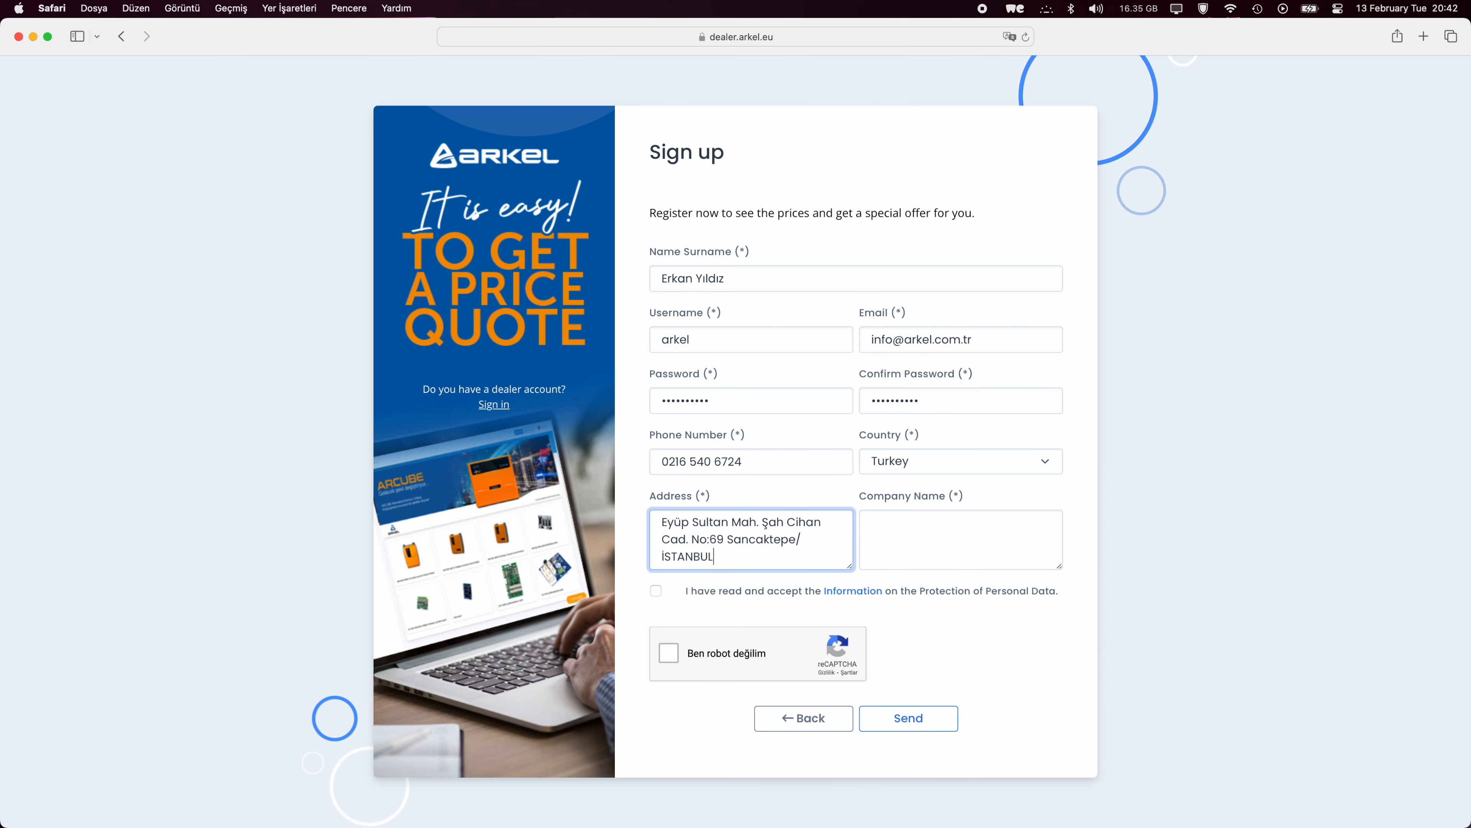
click(907, 718)
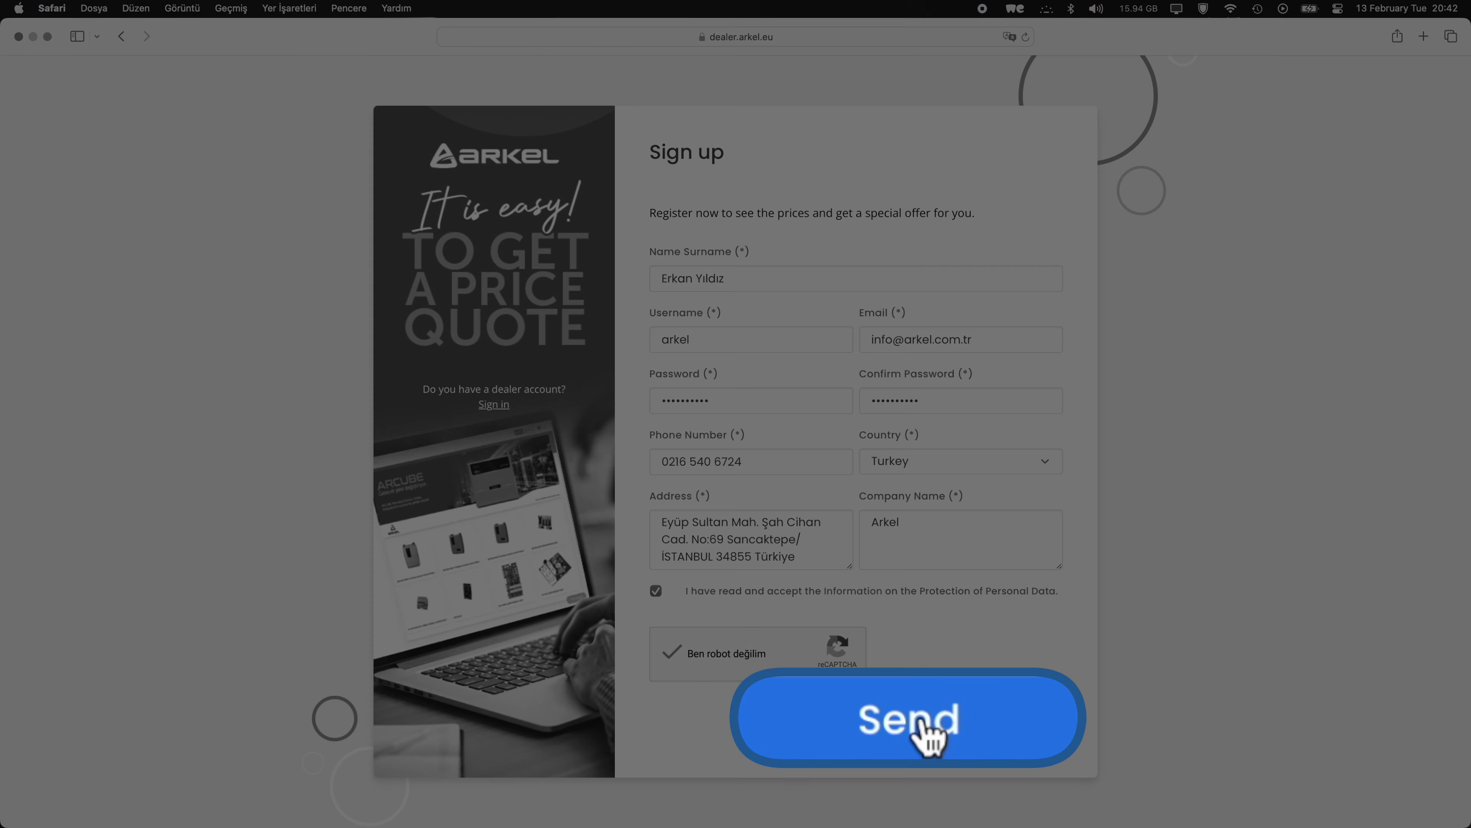
click(905, 720)
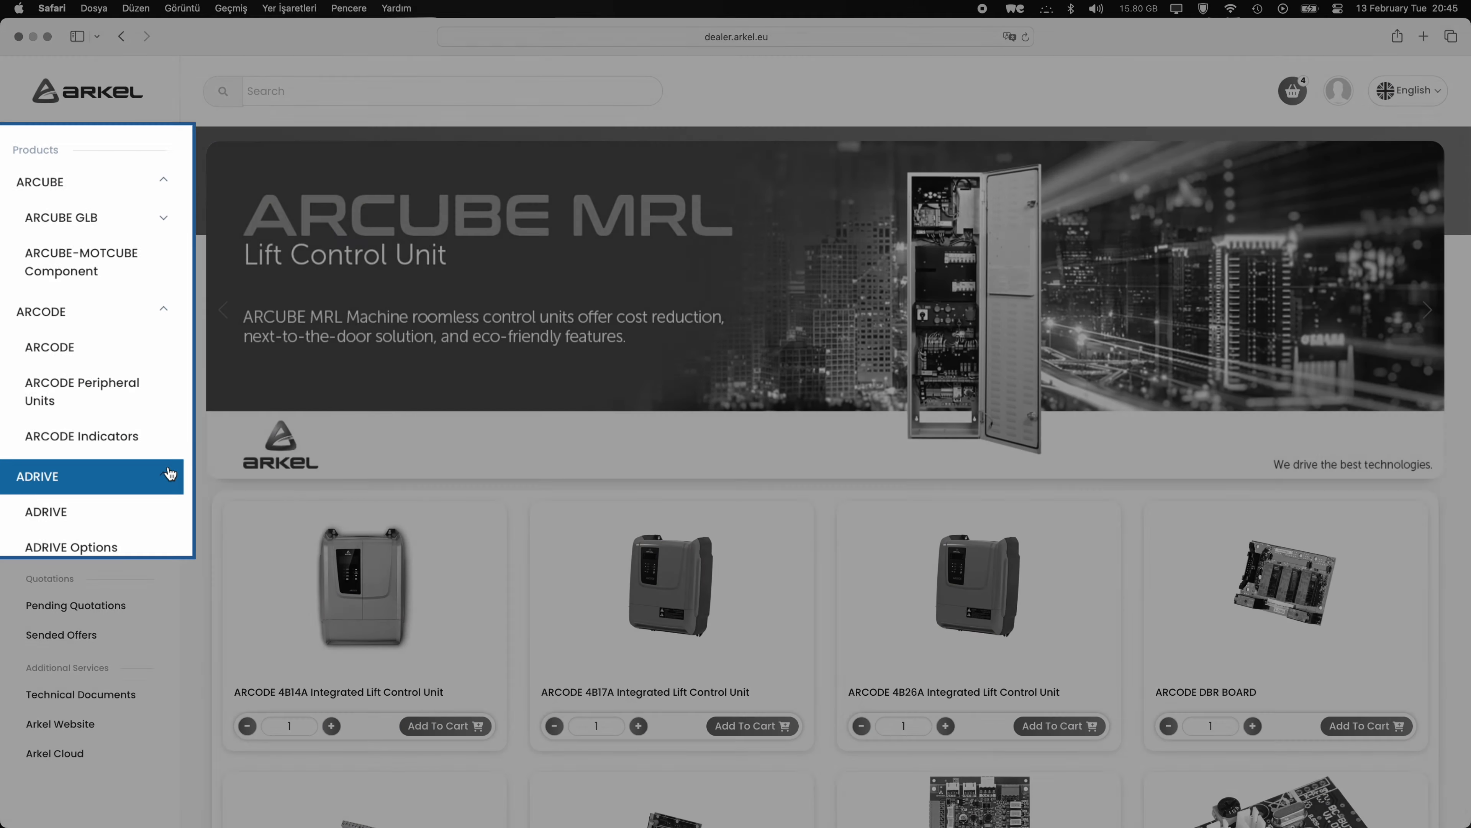
- Search for ARL-700 and bring up the ARCODE 4B26A Integrated Lift Control Unit details
text(A)
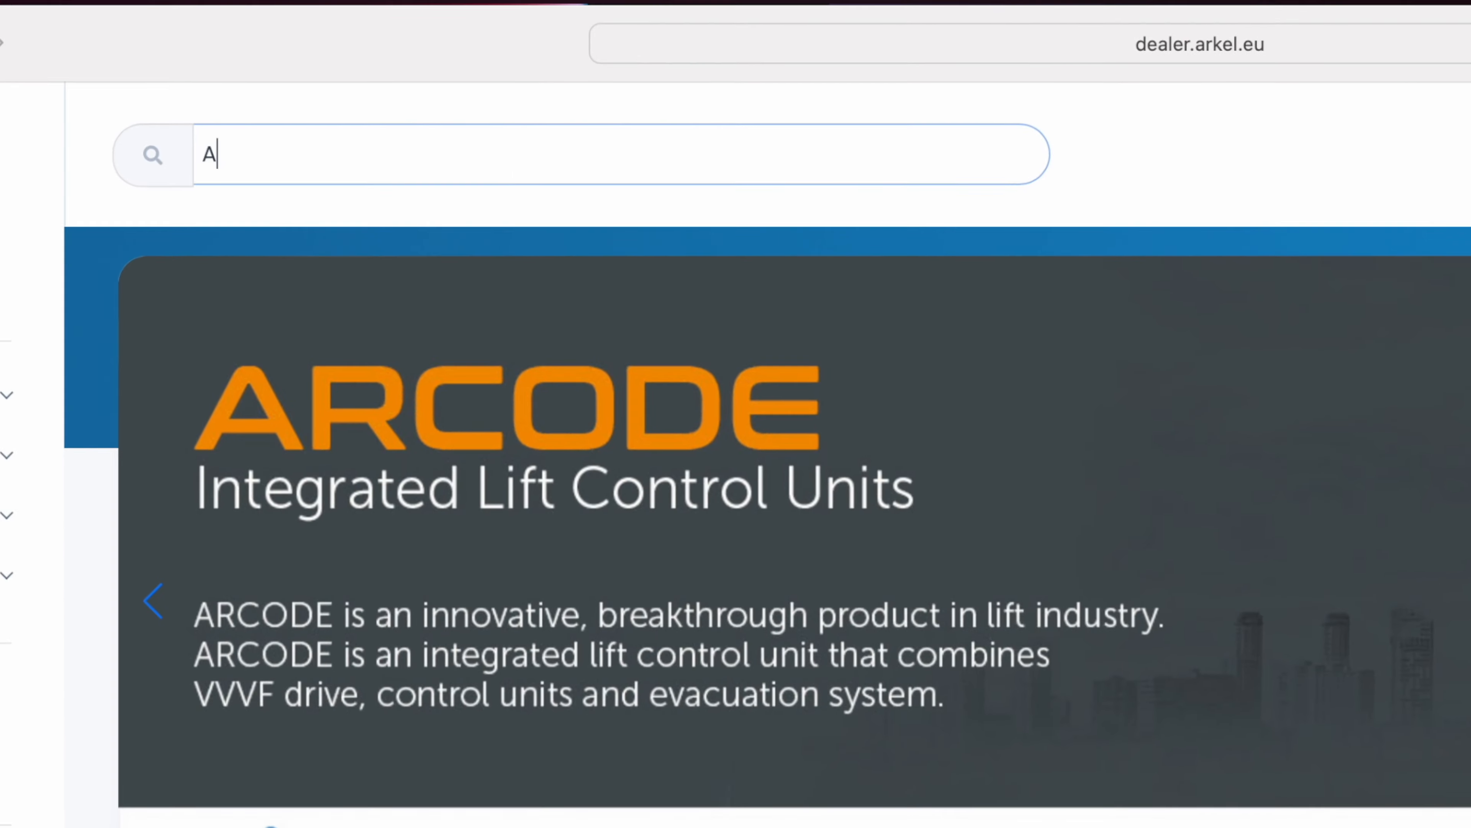
text(RL-700)
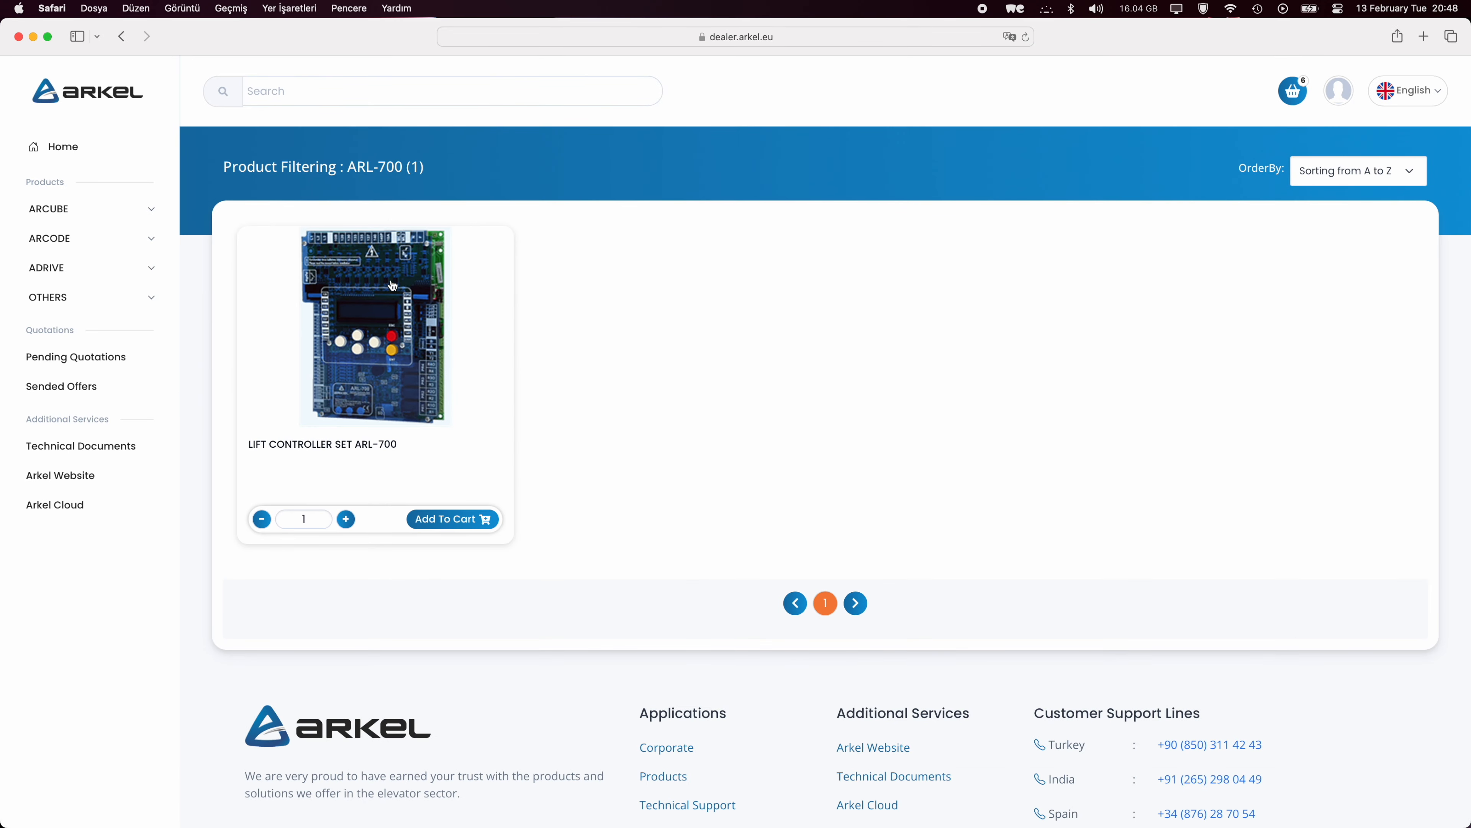
click(375, 327)
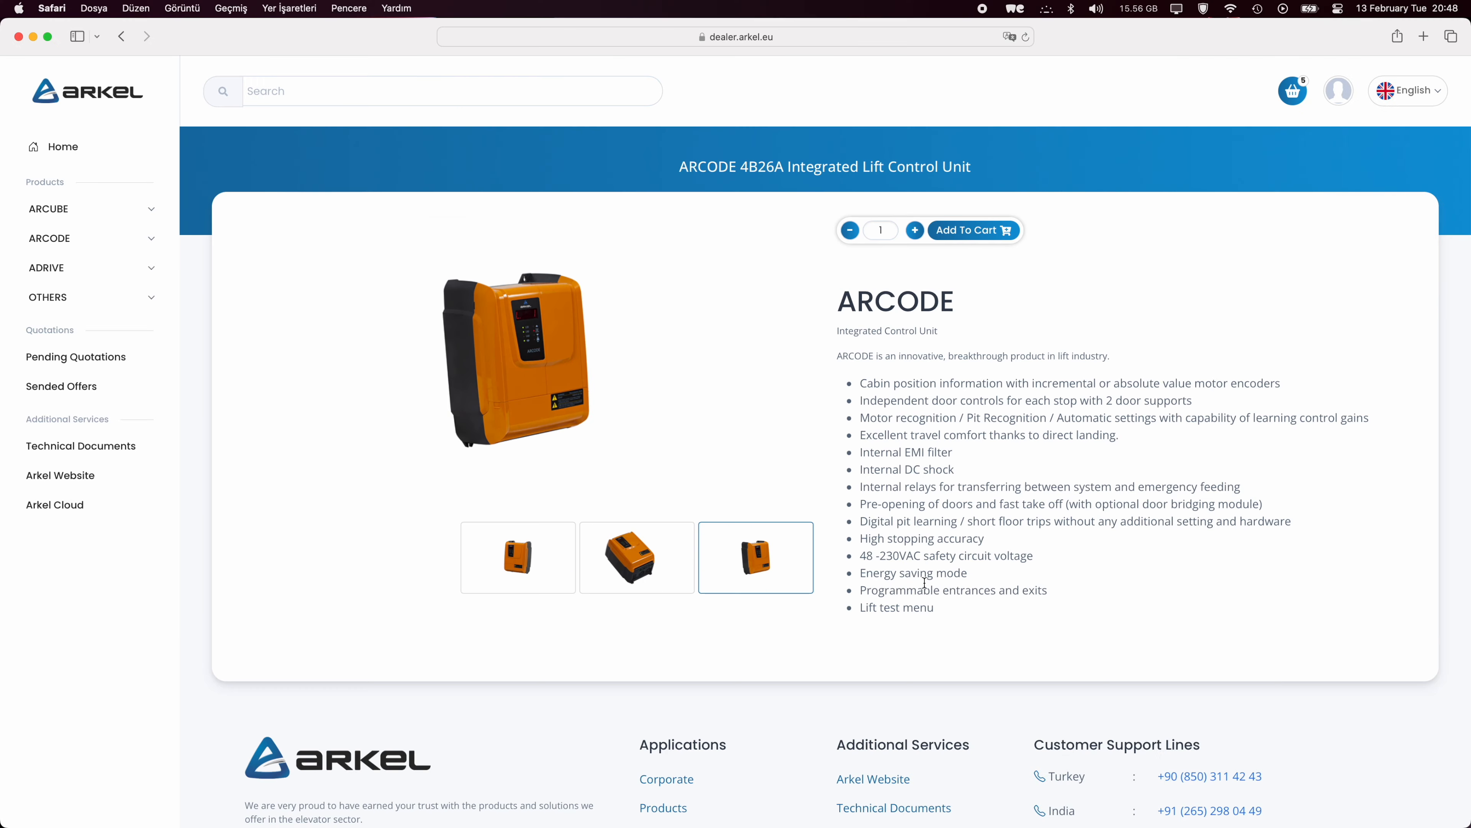
- Add one ARCODE 4B26A unit to the cart at quantity 1
click(973, 230)
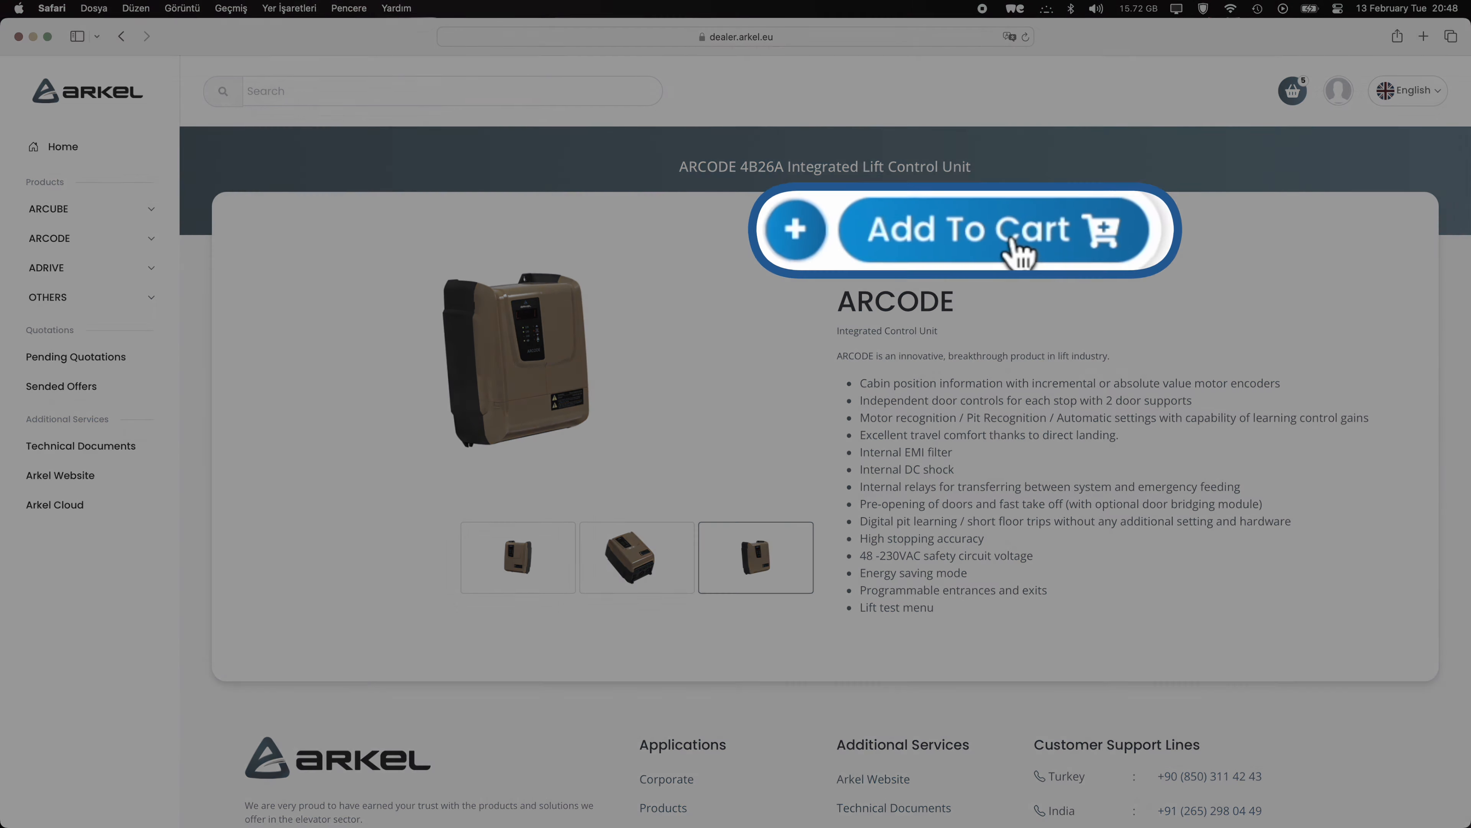
click(962, 230)
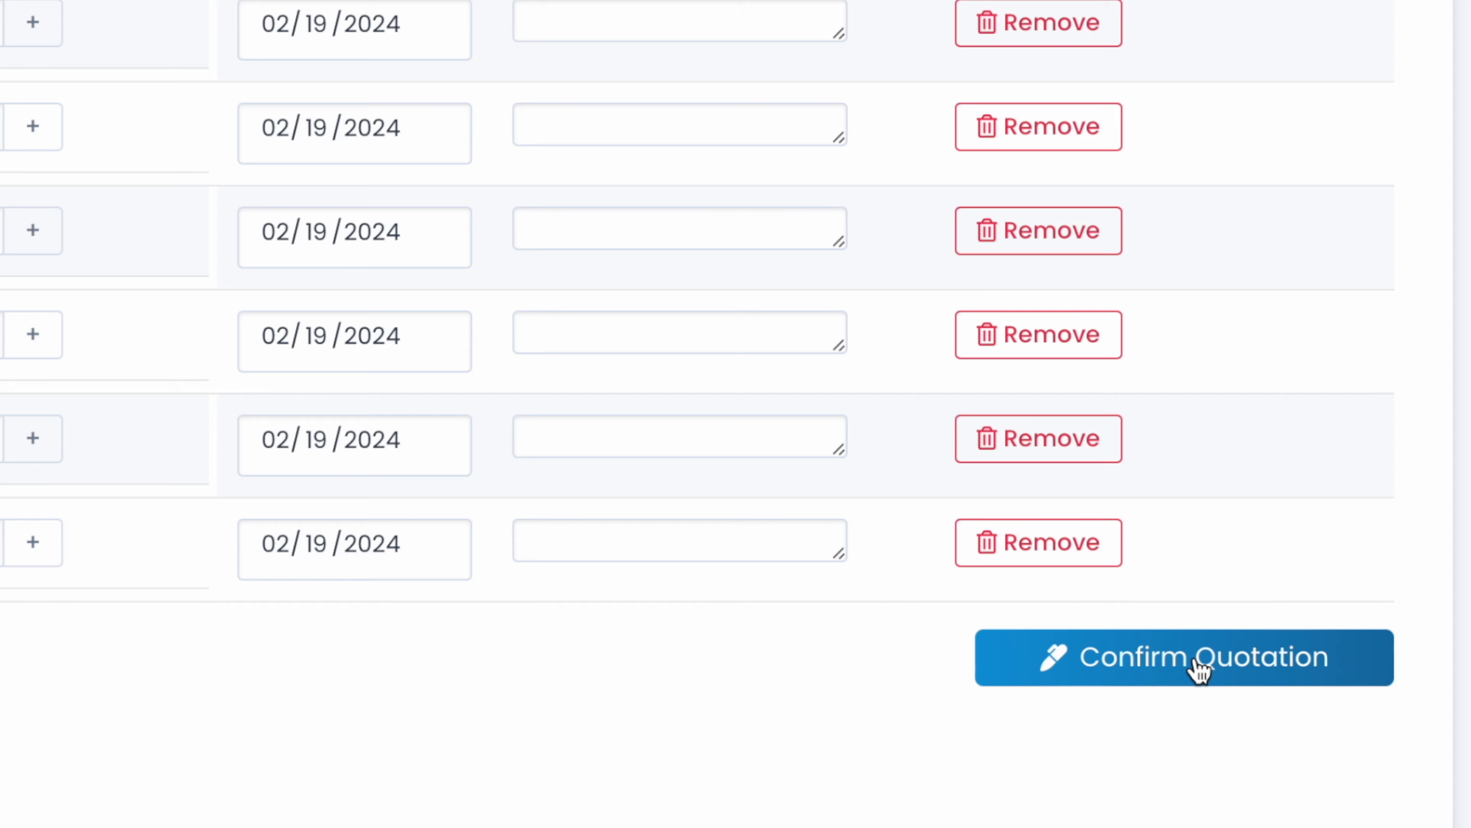
- Confirm the quotation for all items currently in the cart
click(1184, 656)
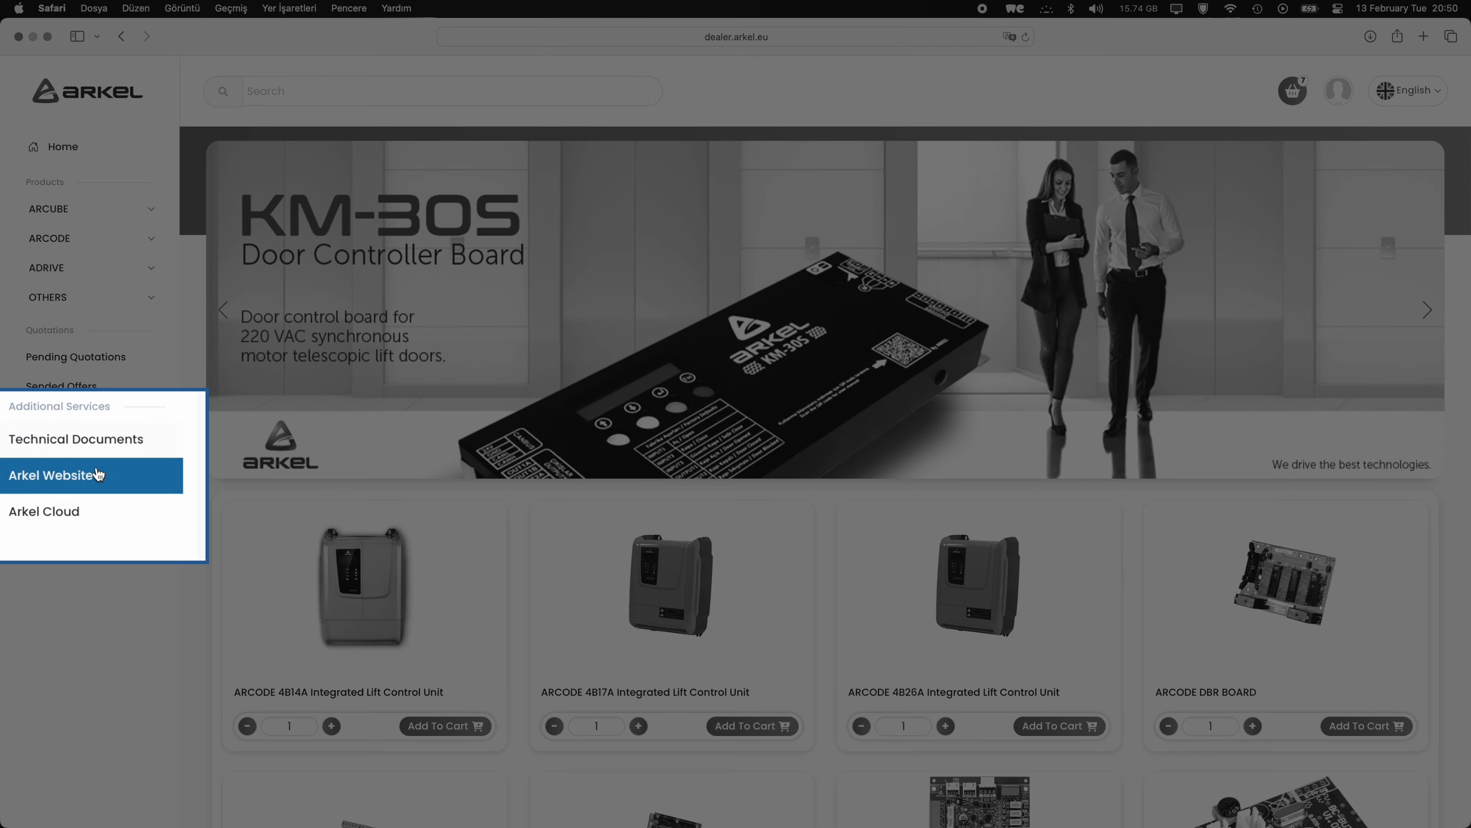
mouse_move(92, 510)
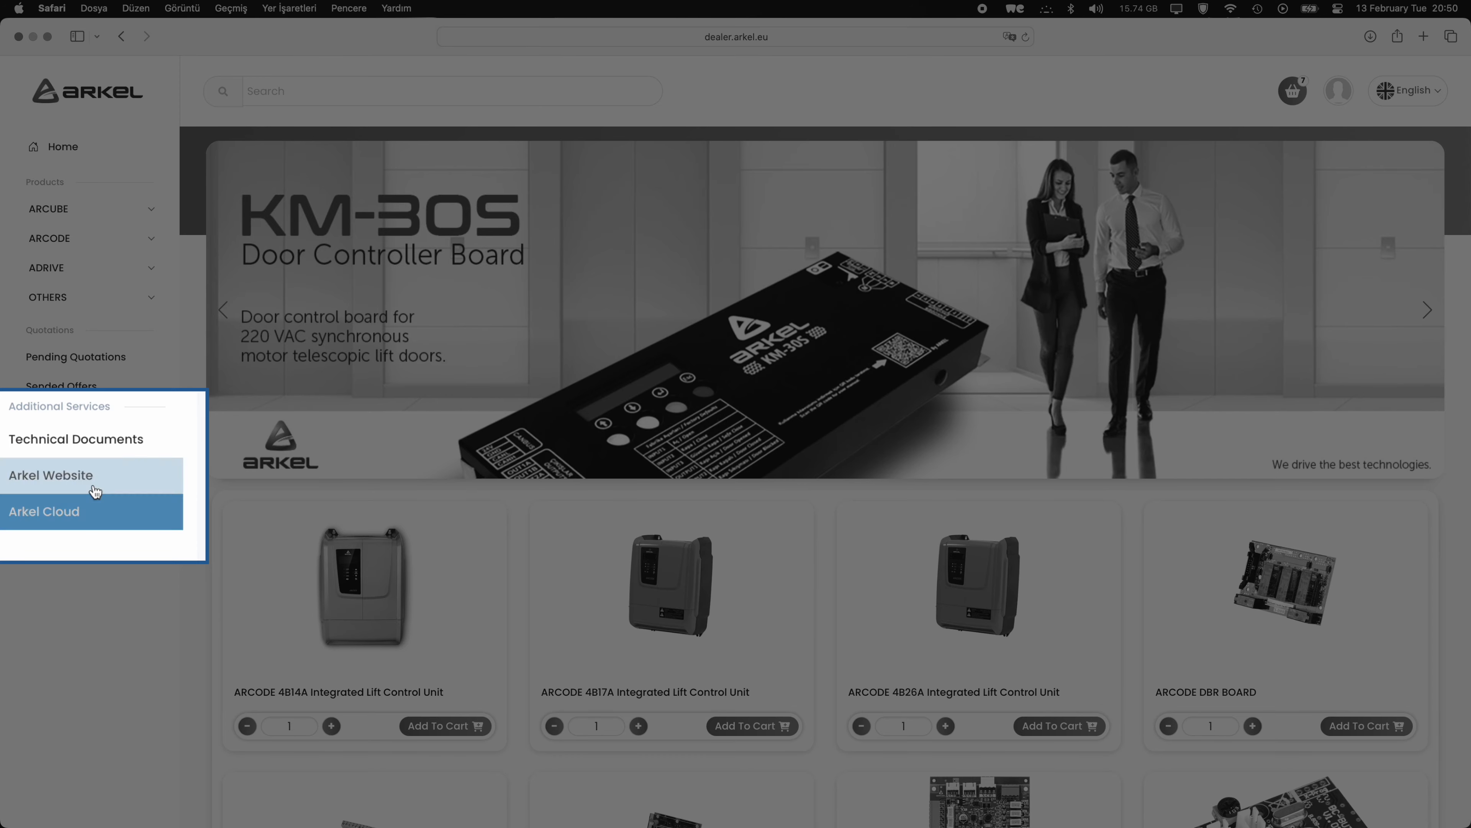
- Go to the Arkel website's Tech Support page and expand the ADrive certificate PDFs
click(52, 475)
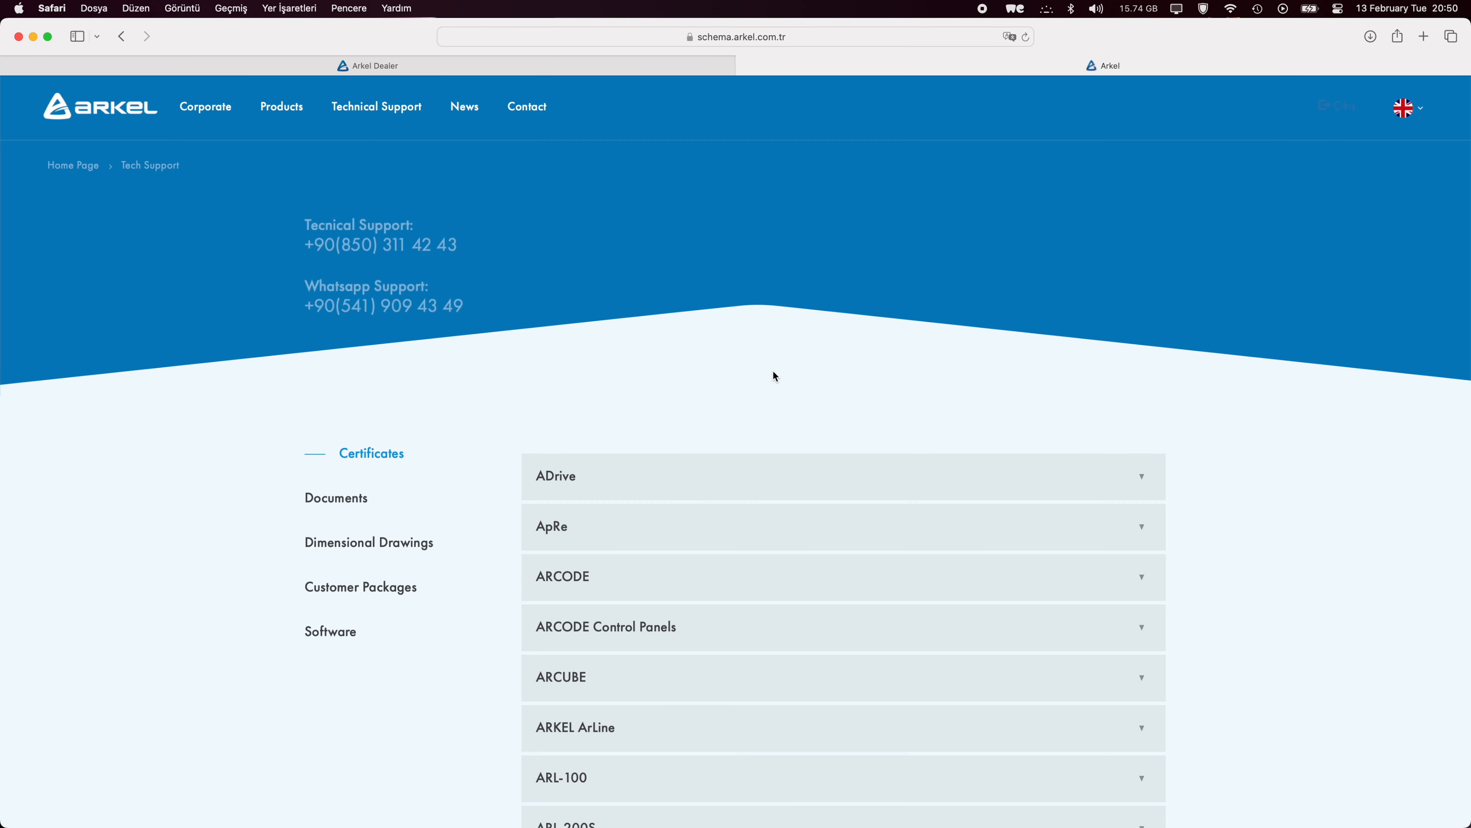
click(555, 476)
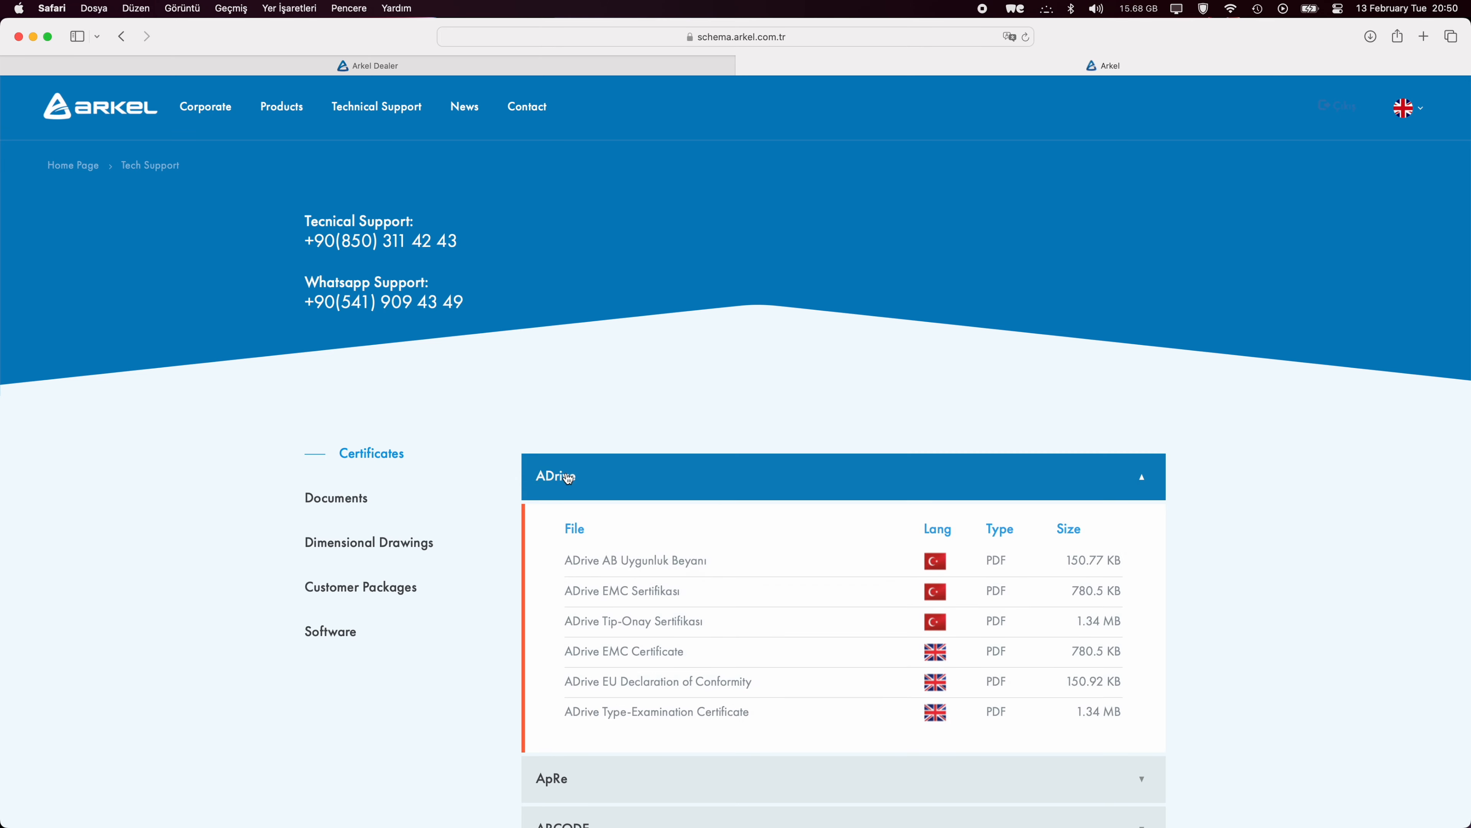